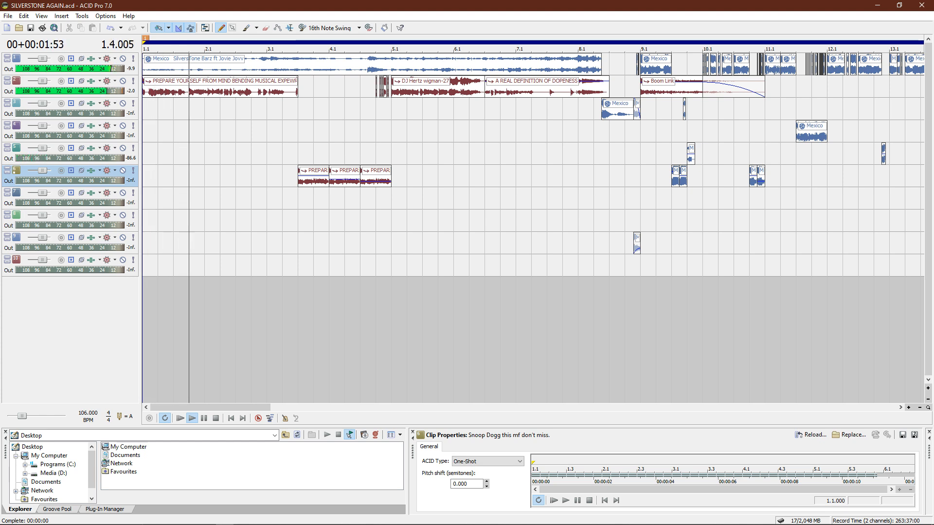
# - Start playback of the SILVERSTONE AGAIN mix from the opening through bar 13
pyautogui.click(192, 418)
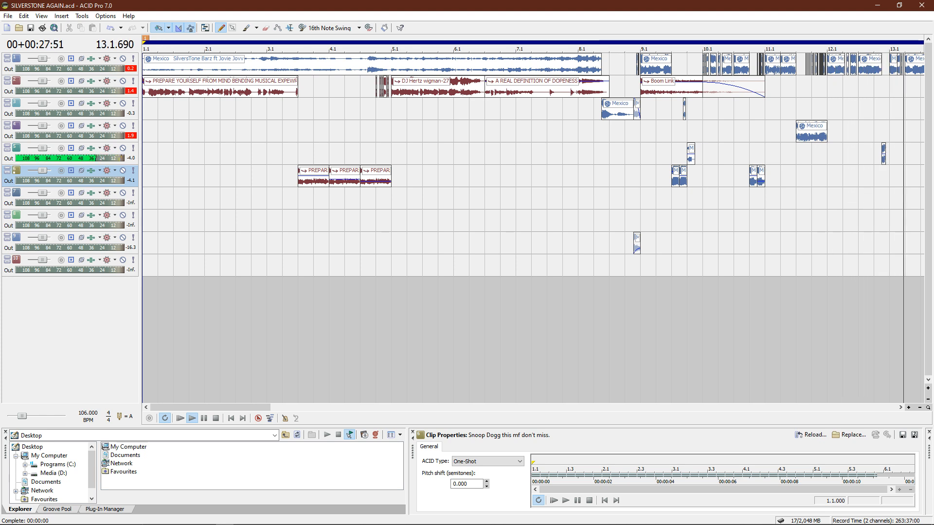
# - Follow the timeline rightward and keep the mix playing through bars 14 to 25
pyautogui.hscroll(3)
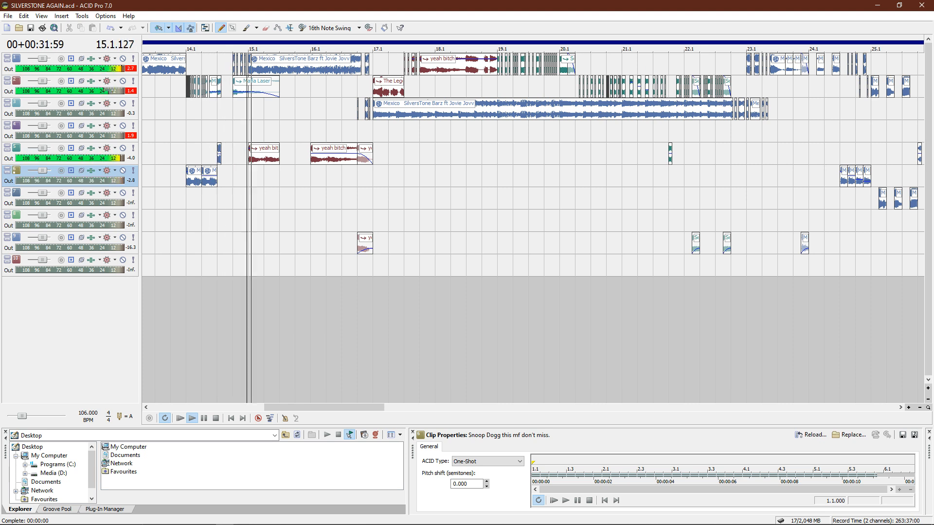
pyautogui.click(193, 418)
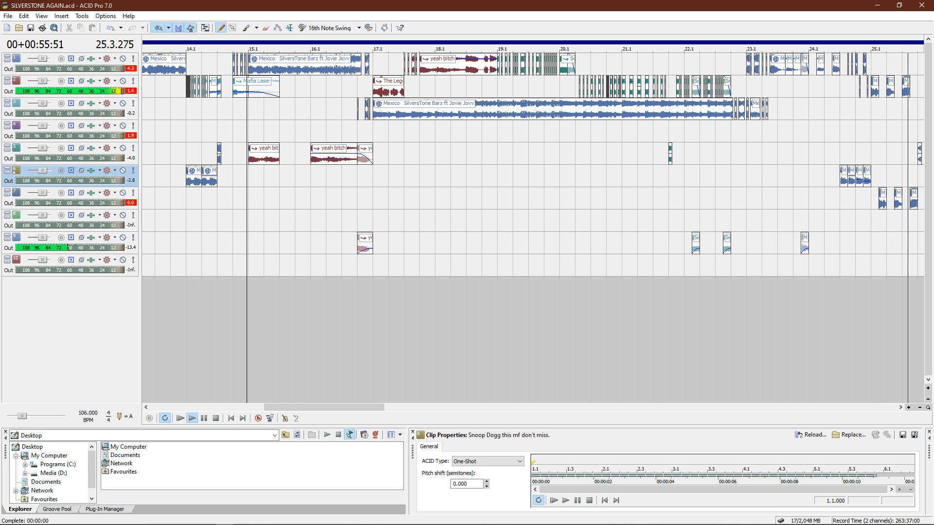
pyautogui.hscroll(3)
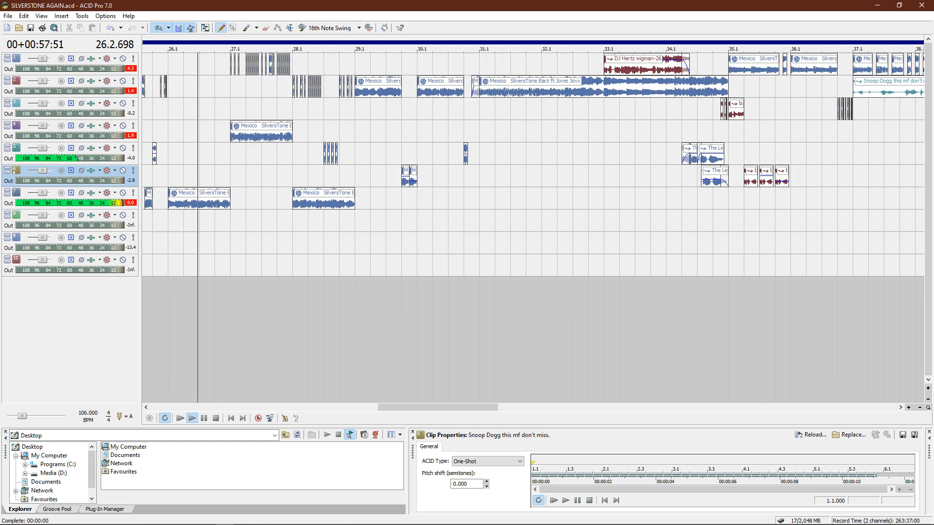
# - Keep playback running with the transport controls through bars 26 to 32
pyautogui.click(192, 418)
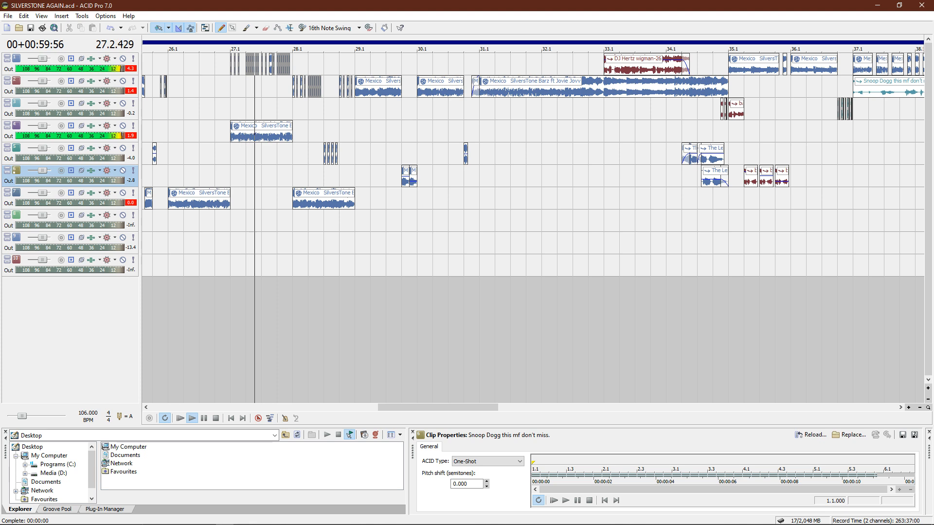
pyautogui.click(193, 418)
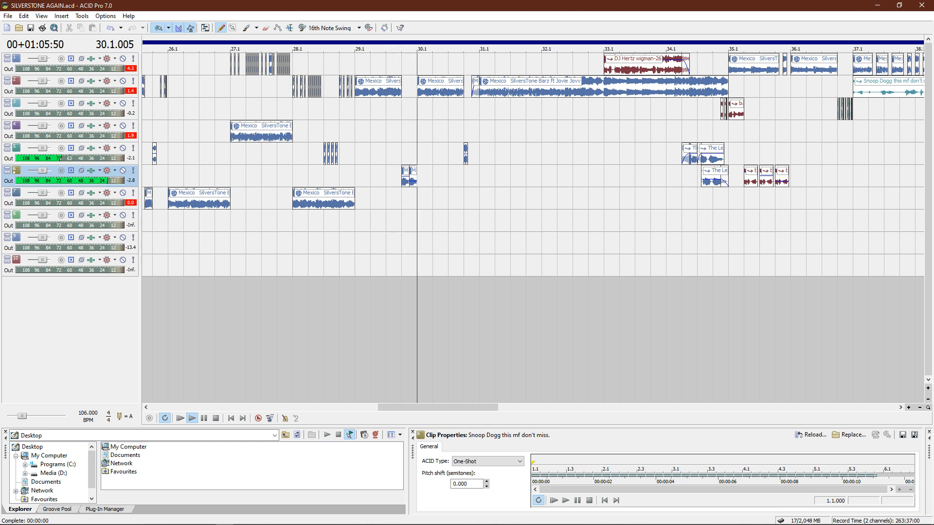
pyautogui.click(193, 418)
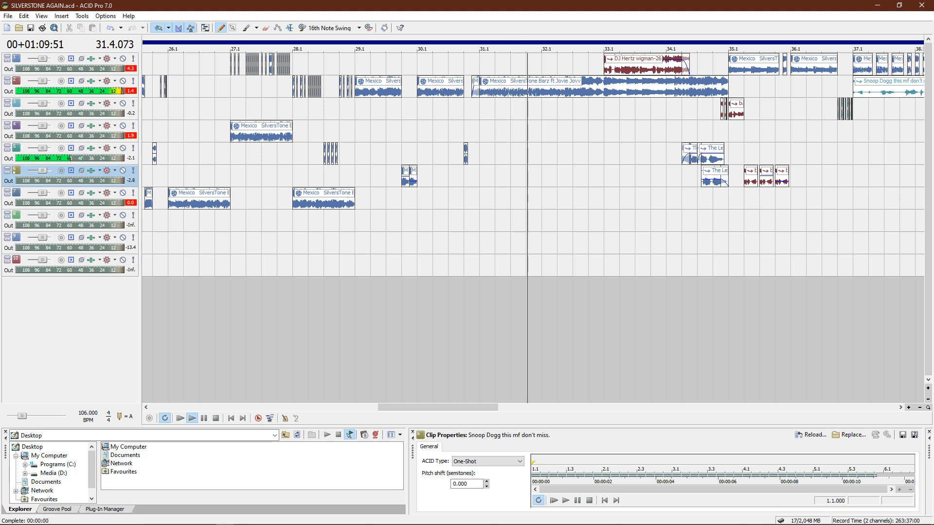
pyautogui.click(192, 418)
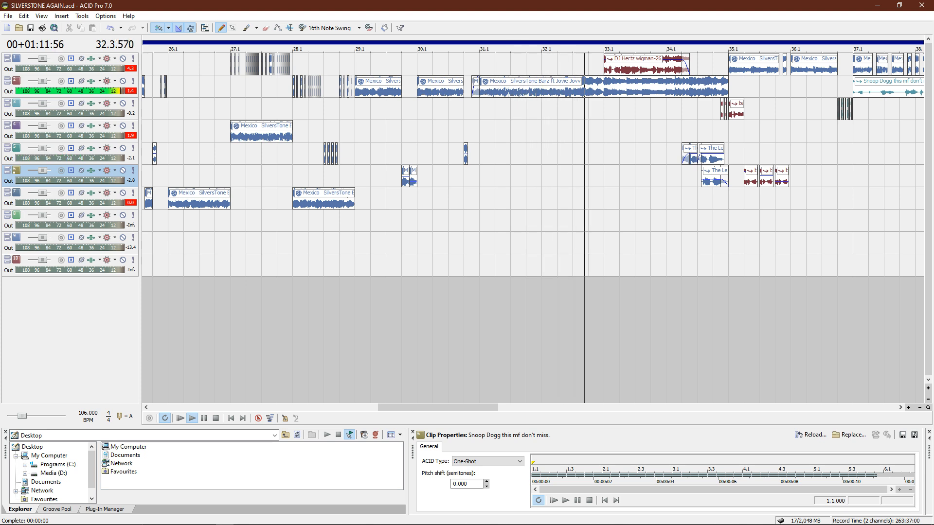